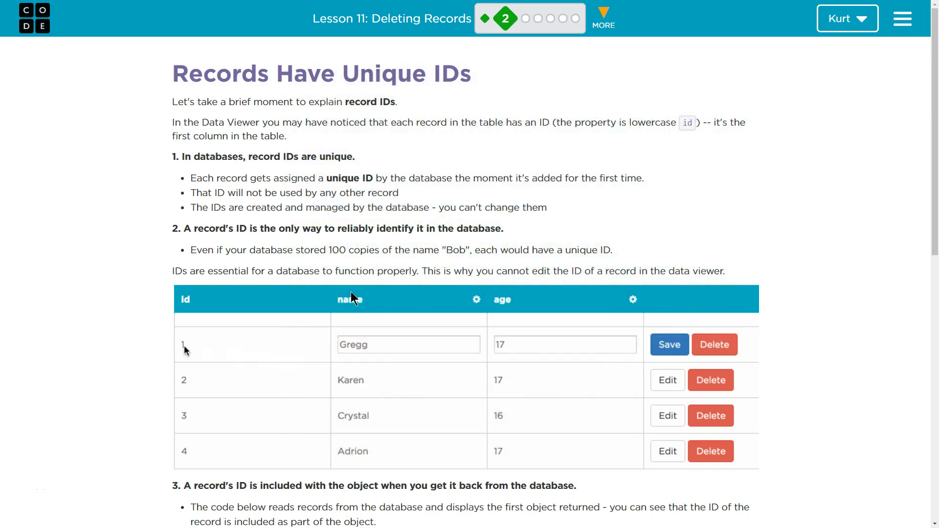
Operate the controls along the bottom edge of the lesson page, entering 'g' twice.
{"action": "left_click", "coordinate": [669, 345]}
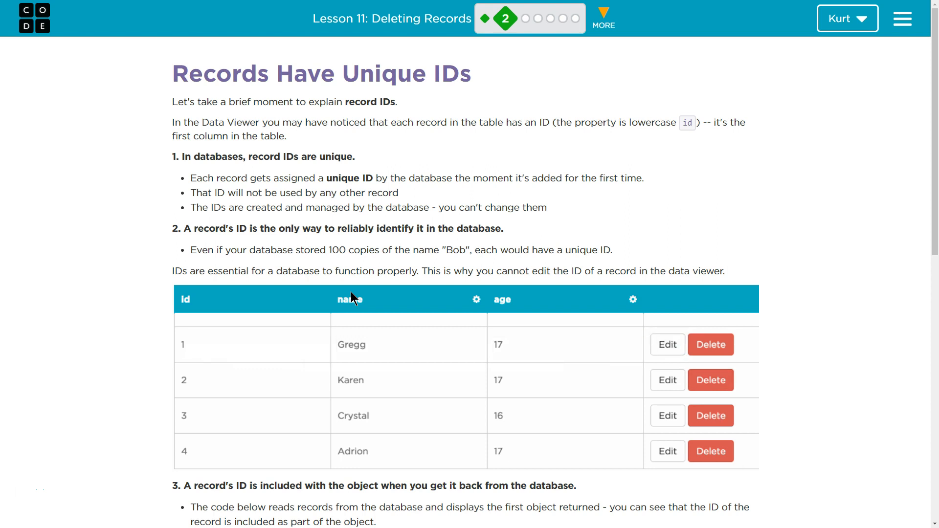
{"action": "left_click", "coordinate": [667, 344]}
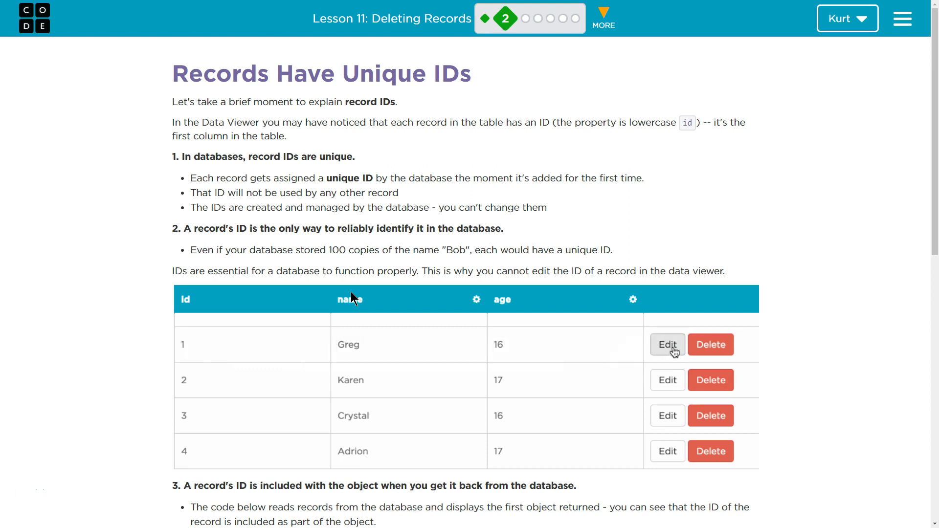
{"action": "left_click", "coordinate": [666, 344]}
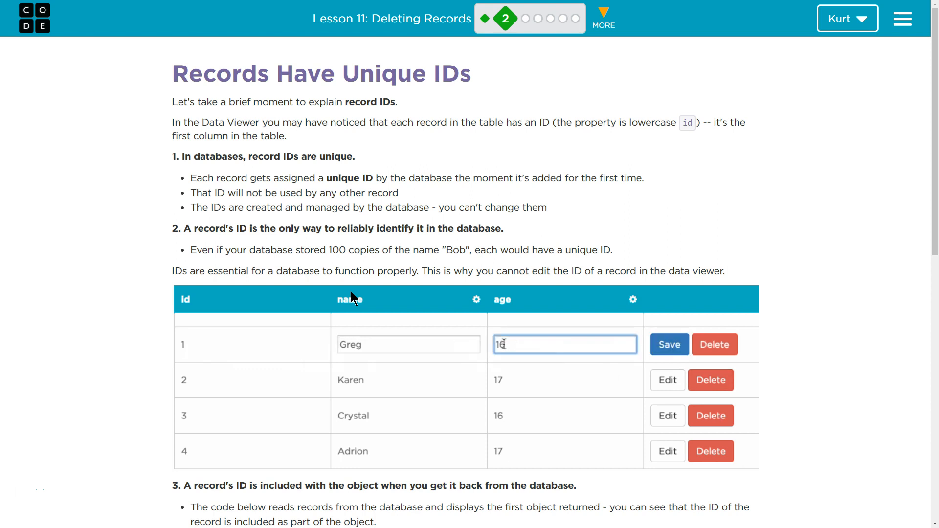
{"action": "left_click", "coordinate": [409, 345]}
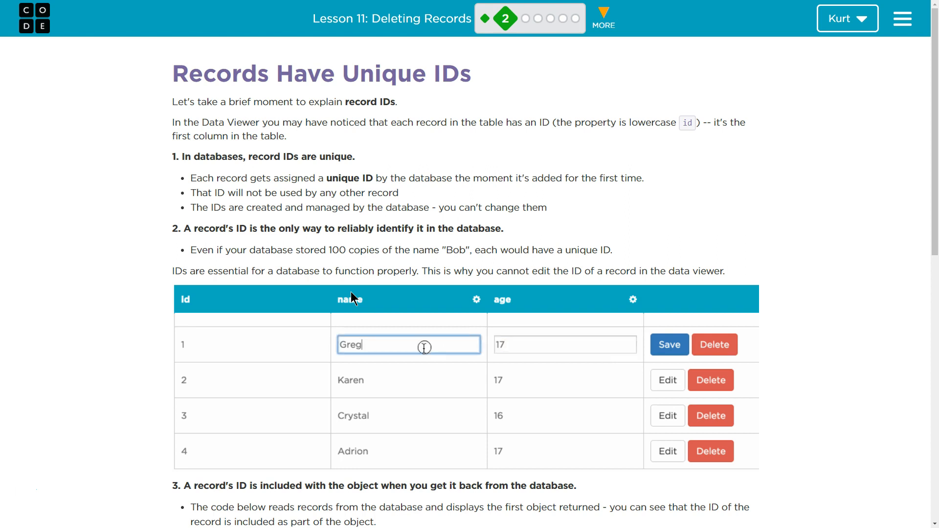
{"action": "type", "text": "g"}
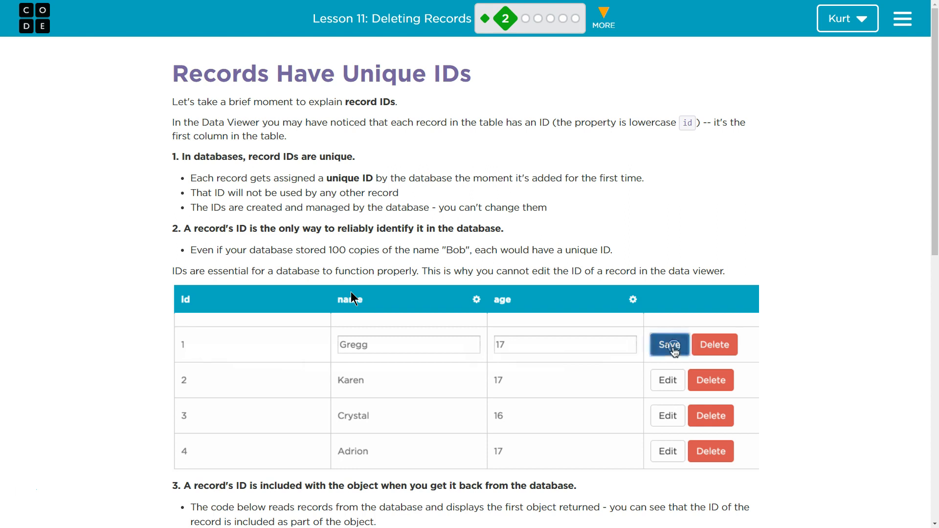
{"action": "left_click", "coordinate": [668, 344]}
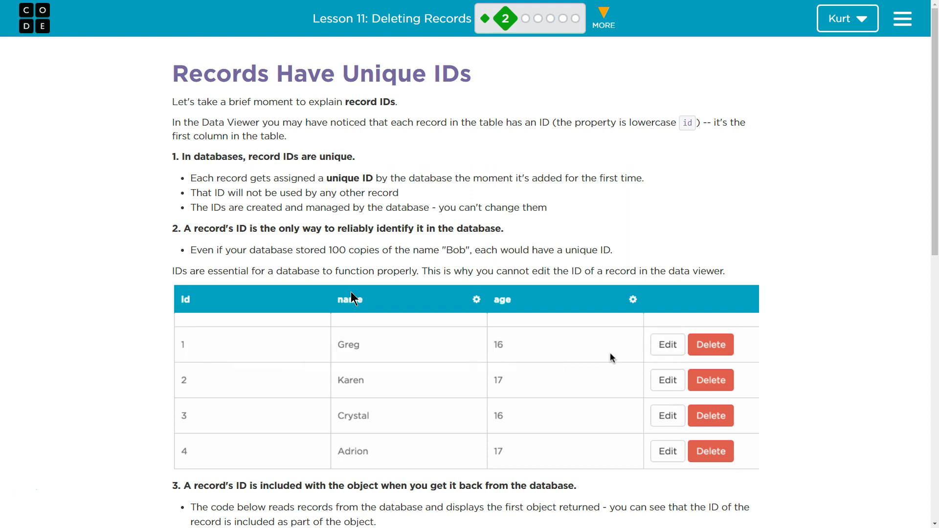
{"action": "left_click", "coordinate": [666, 345]}
{"action": "type", "text": "Gregg"}
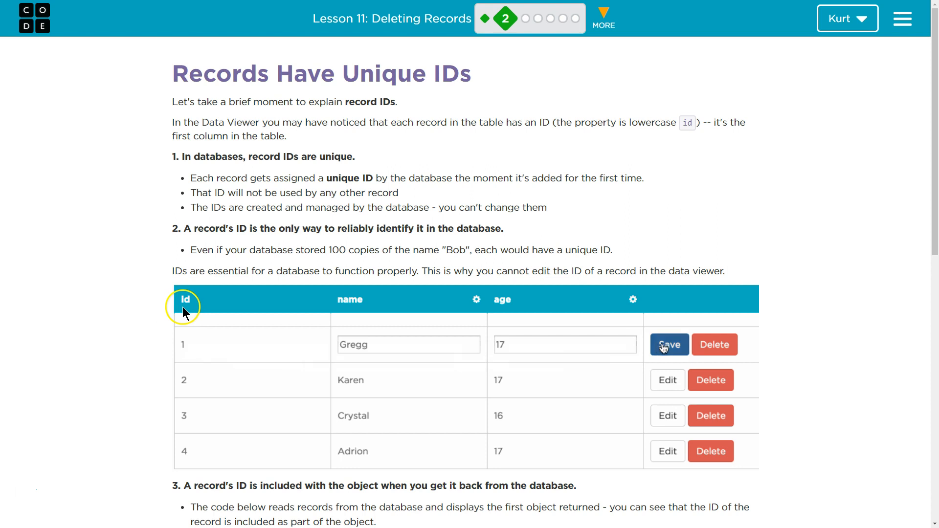
{"action": "left_click", "coordinate": [668, 344]}
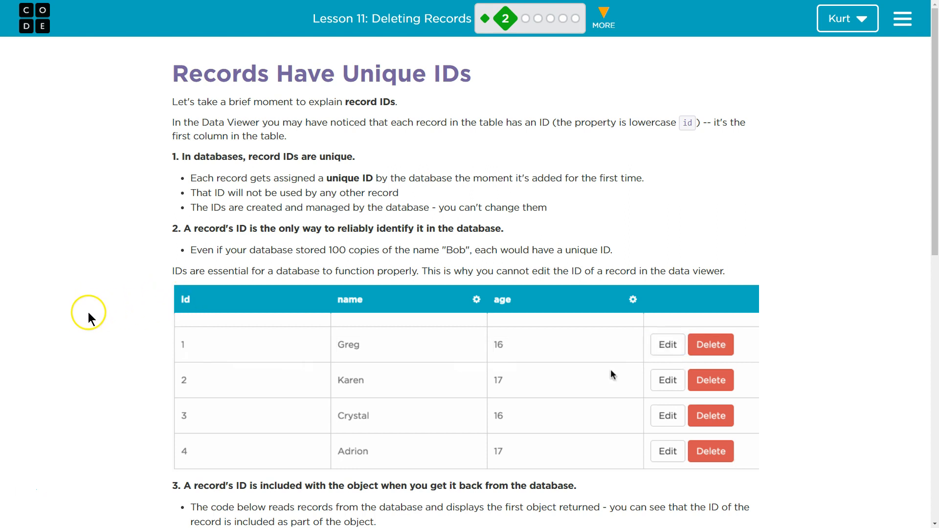
{"action": "left_click", "coordinate": [666, 345]}
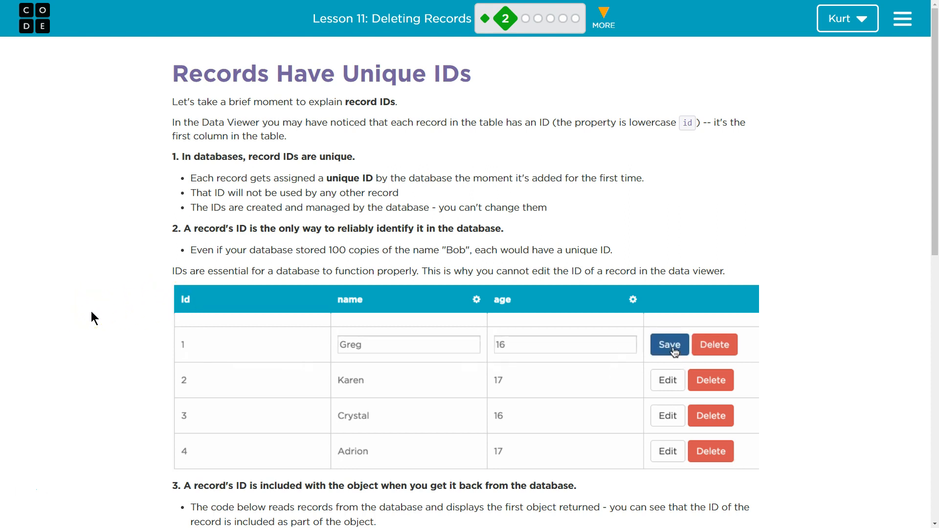
{"action": "left_click", "coordinate": [564, 345]}
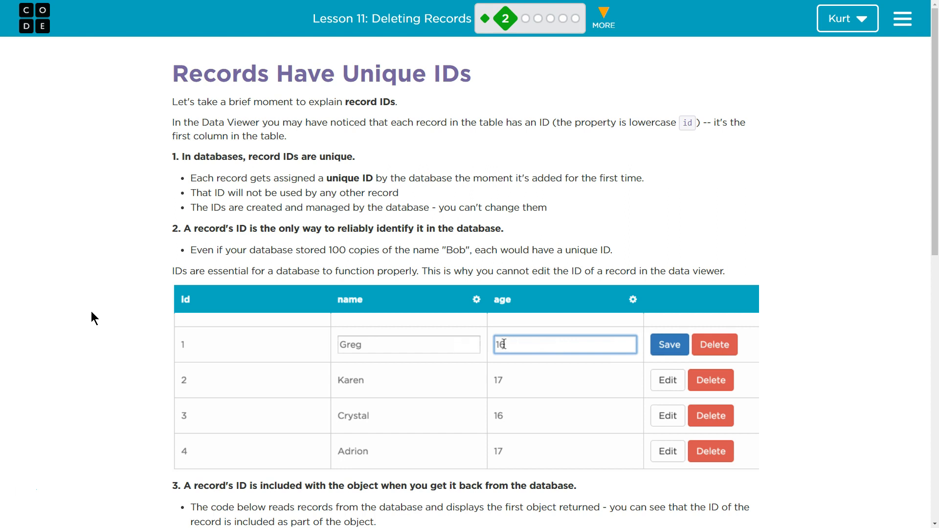
{"action": "left_click", "coordinate": [409, 344]}
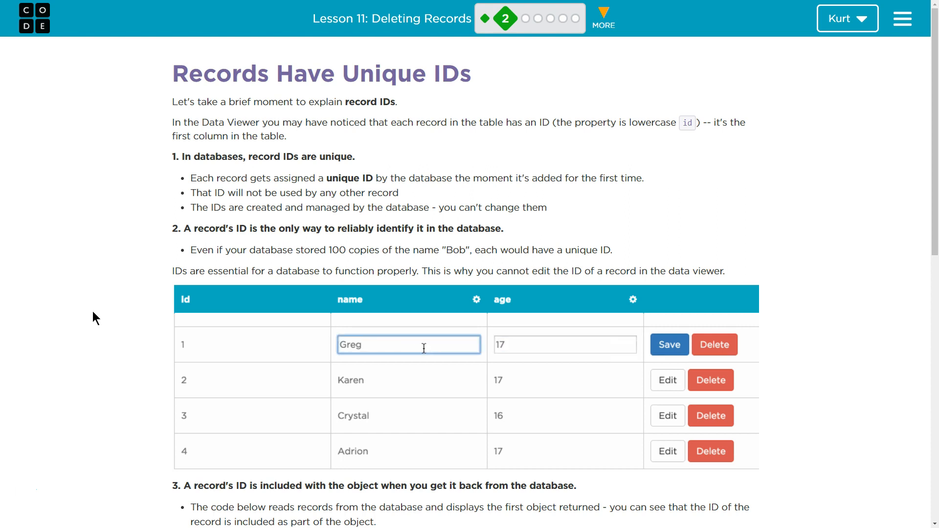
{"action": "type", "text": "g"}
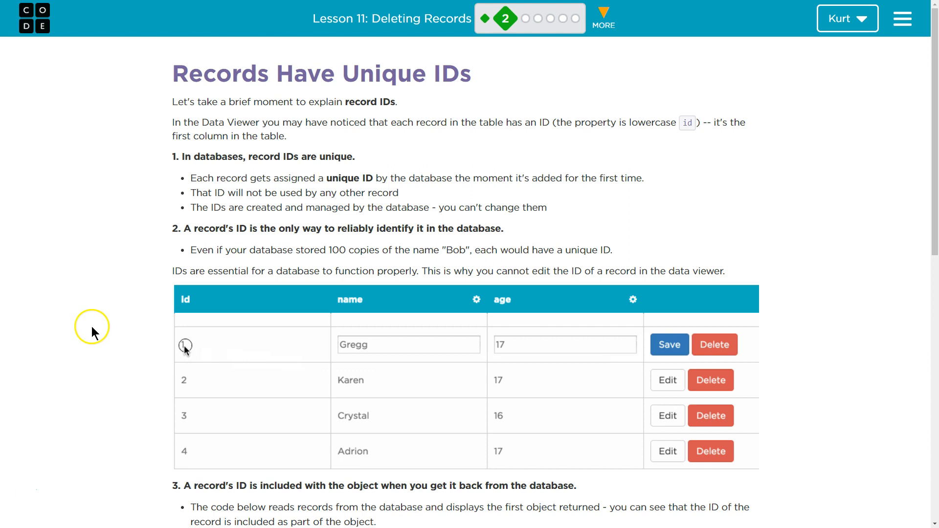
Operate the right-side page controls further, entering 'g' and then '17'.
{"action": "left_click", "coordinate": [669, 345]}
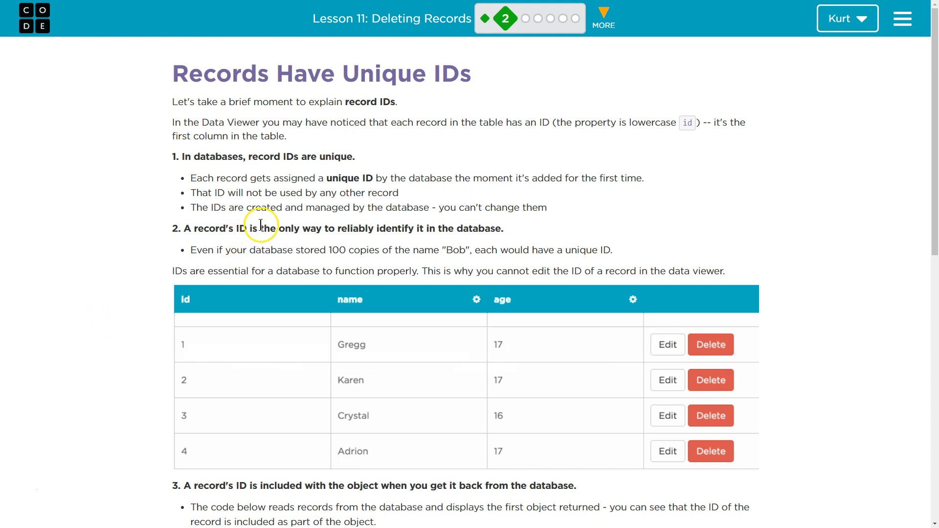
{"action": "left_click", "coordinate": [666, 344]}
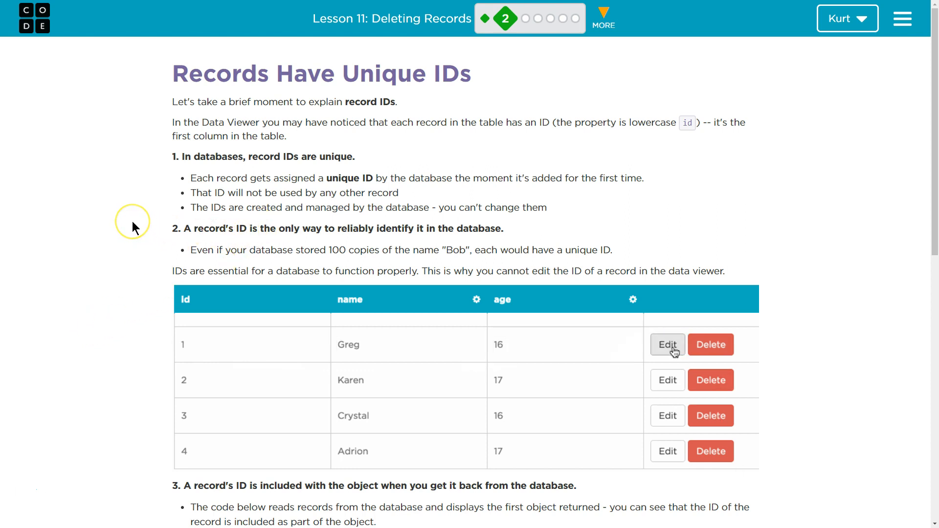
{"action": "left_click", "coordinate": [667, 345]}
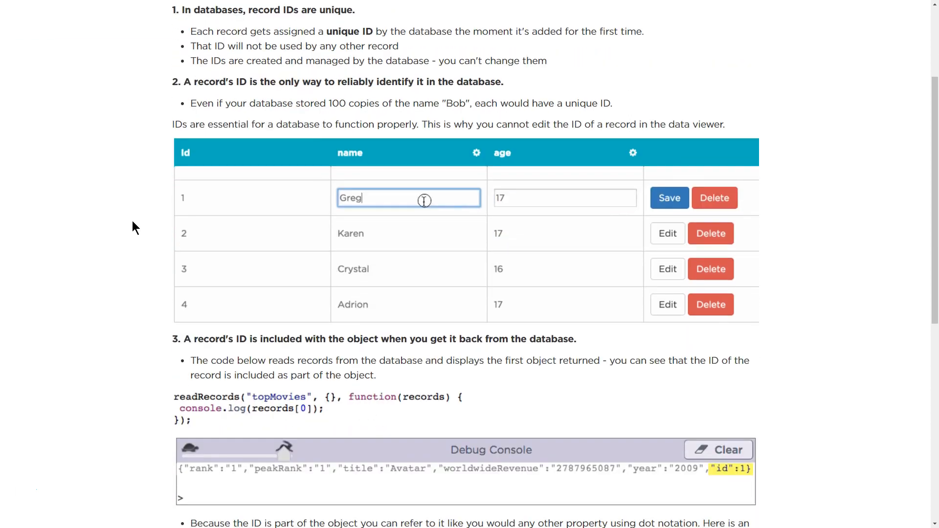
{"action": "type", "text": "g"}
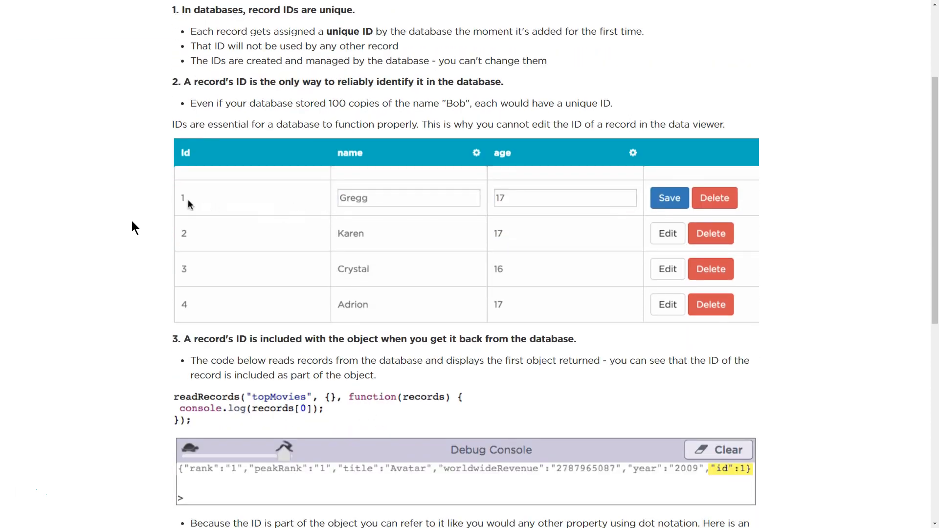
{"action": "left_click", "coordinate": [667, 197]}
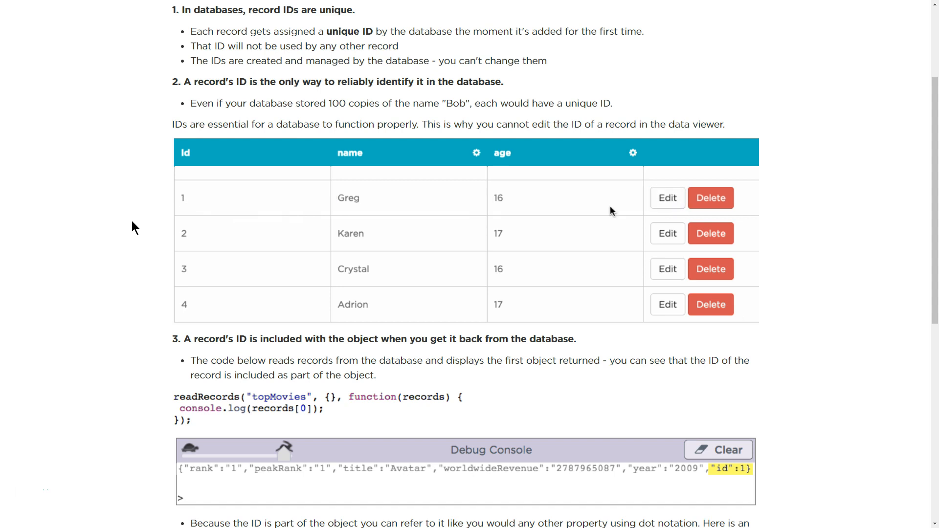
{"action": "left_click", "coordinate": [666, 197]}
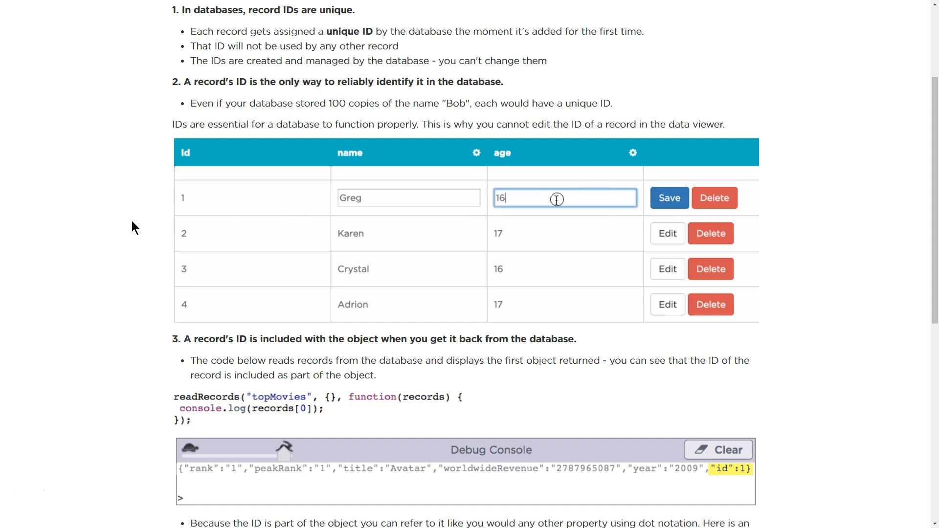
{"action": "type", "text": "17"}
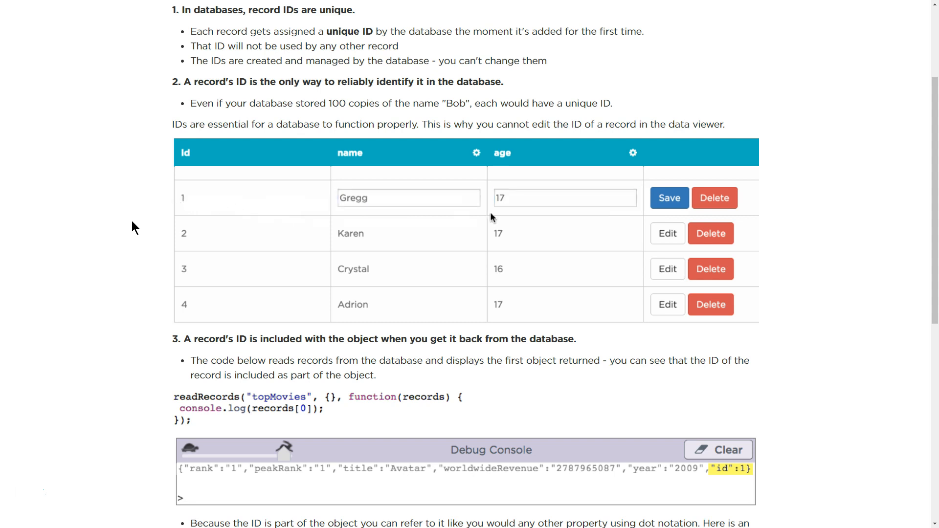
{"action": "left_click", "coordinate": [667, 197]}
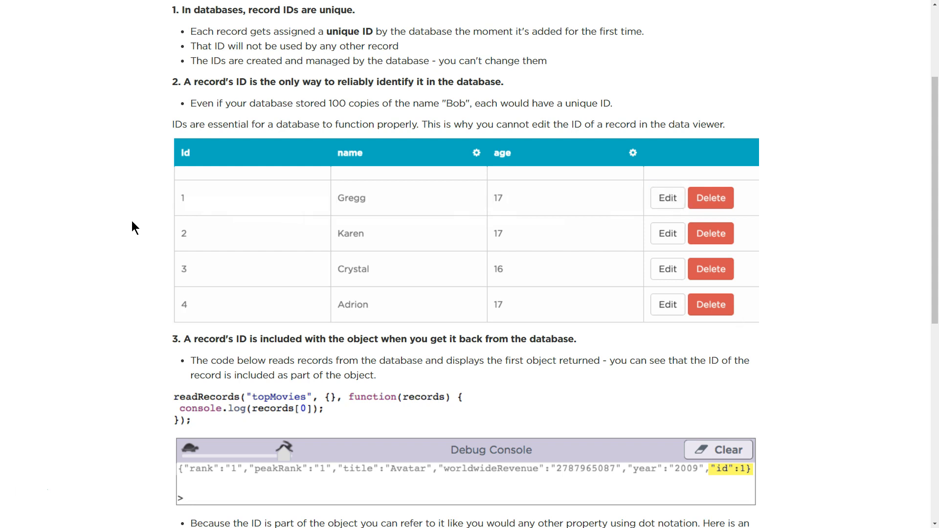
{"action": "left_click", "coordinate": [666, 197]}
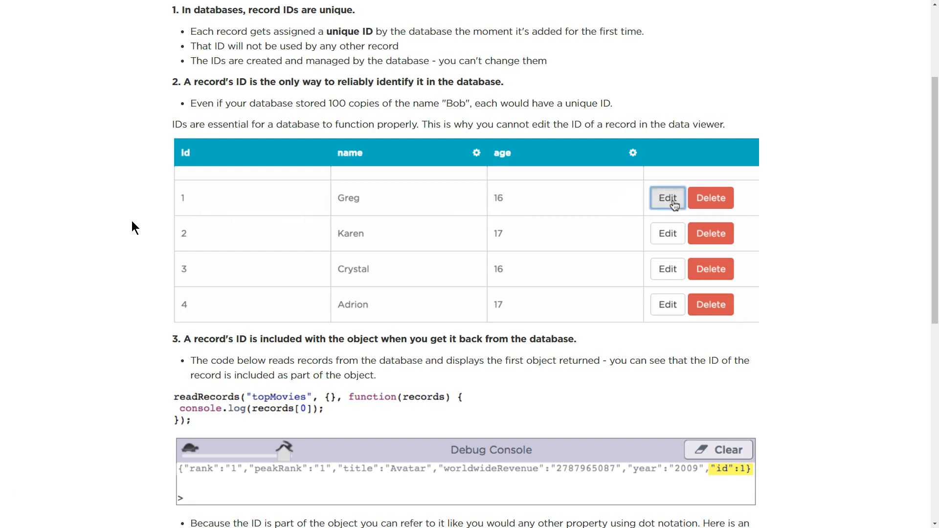
{"action": "left_click", "coordinate": [667, 198]}
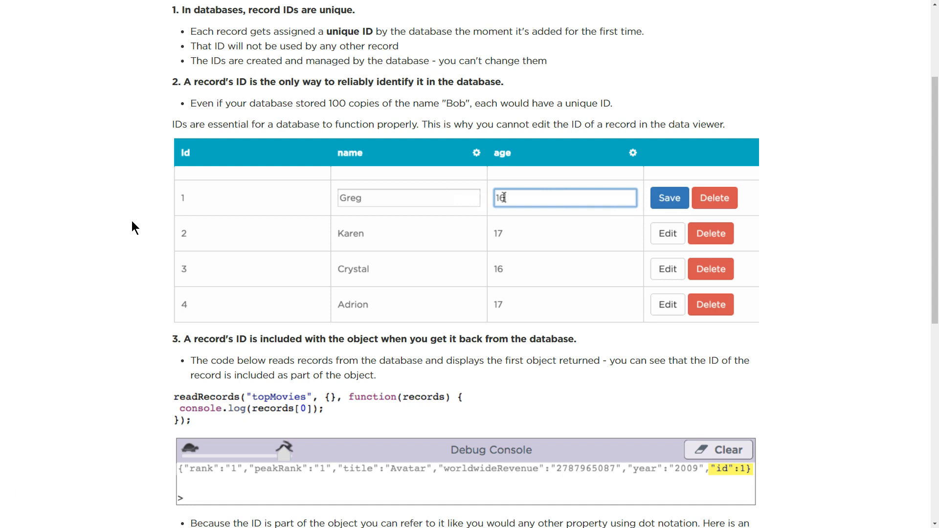
{"action": "left_click", "coordinate": [409, 197]}
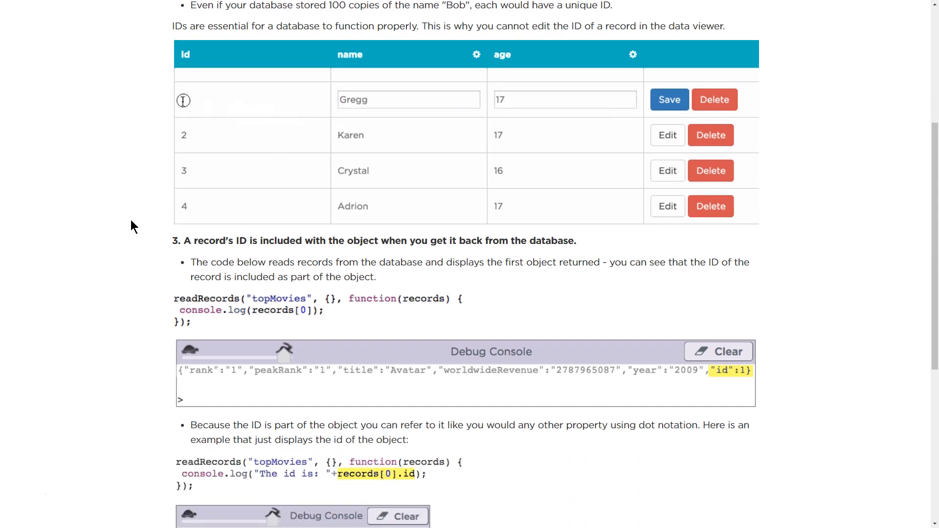
Read down through point 4 on the id property to the page bottom and continue to the next step.
{"action": "scroll", "scroll_direction": "down", "scroll_amount": 3}
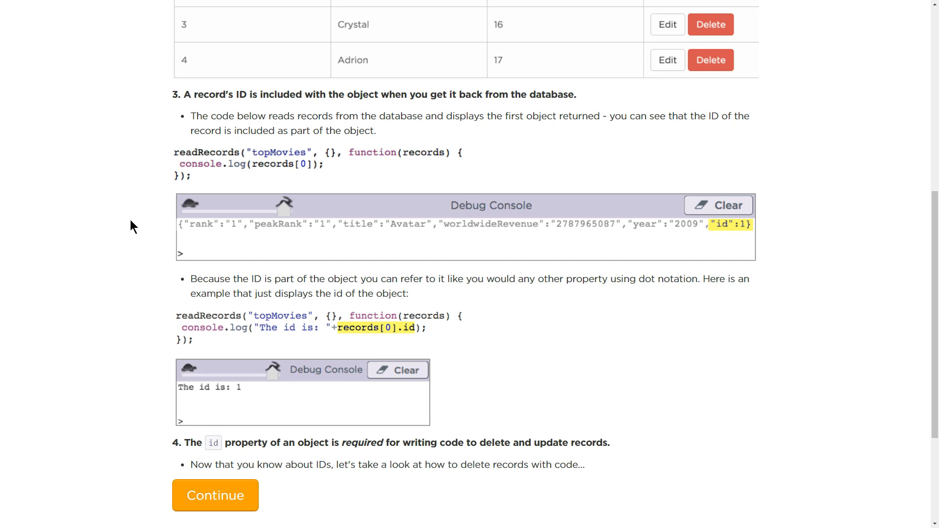
{"action": "mouse_move", "coordinate": [238, 239]}
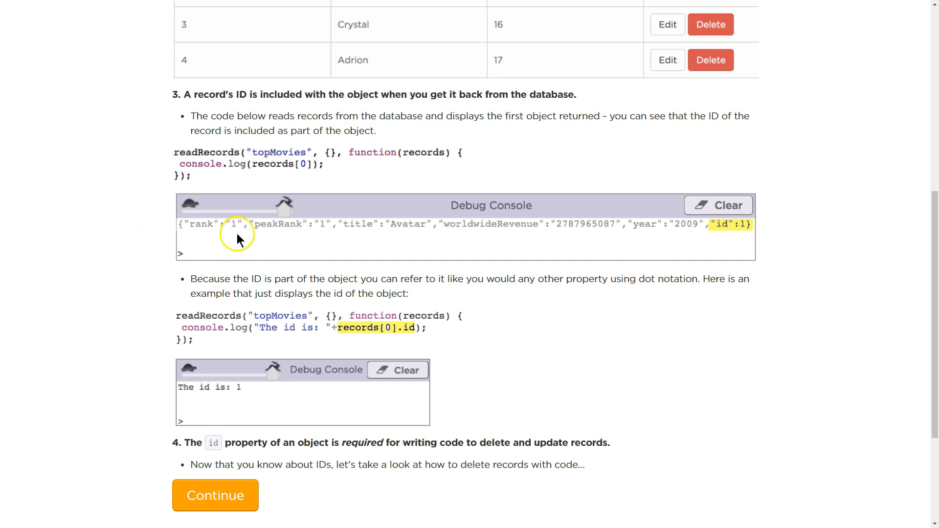
{"action": "mouse_move", "coordinate": [722, 228]}
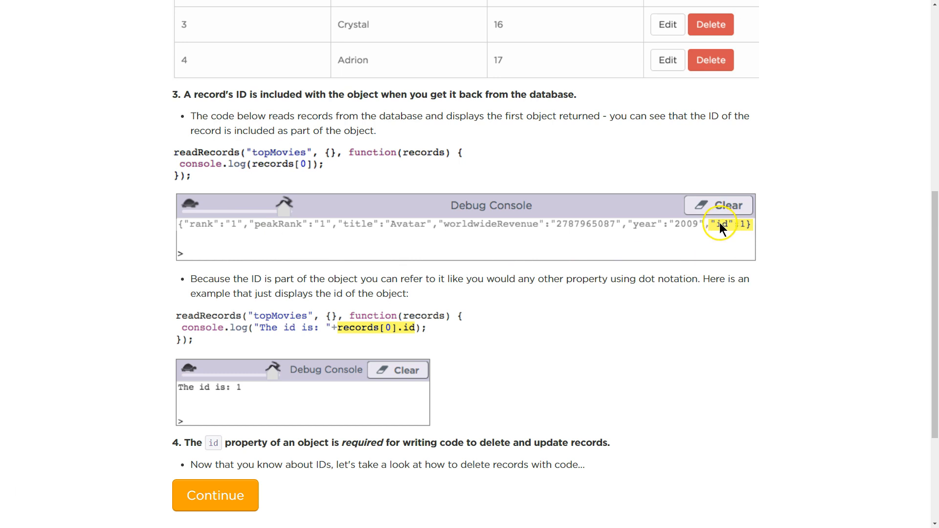
{"action": "mouse_move", "coordinate": [245, 109]}
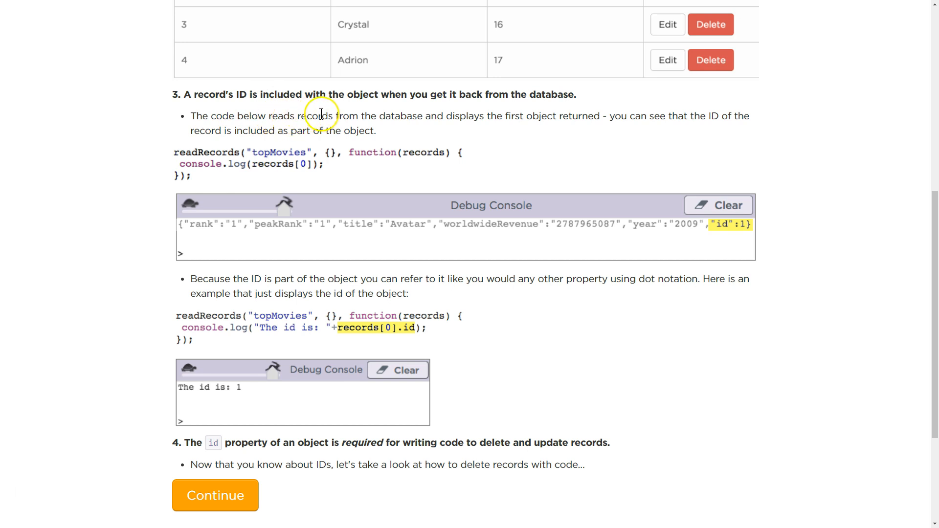
{"action": "mouse_move", "coordinate": [554, 120]}
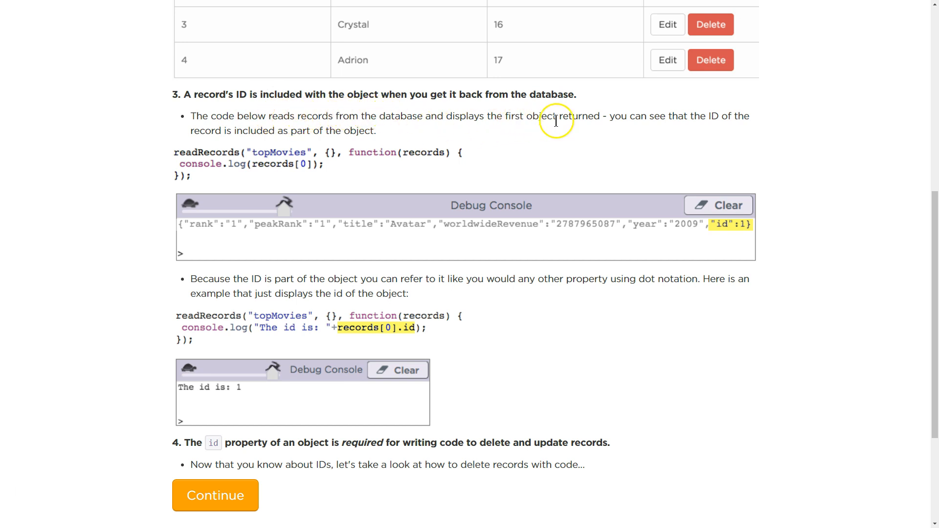
{"action": "mouse_move", "coordinate": [717, 121]}
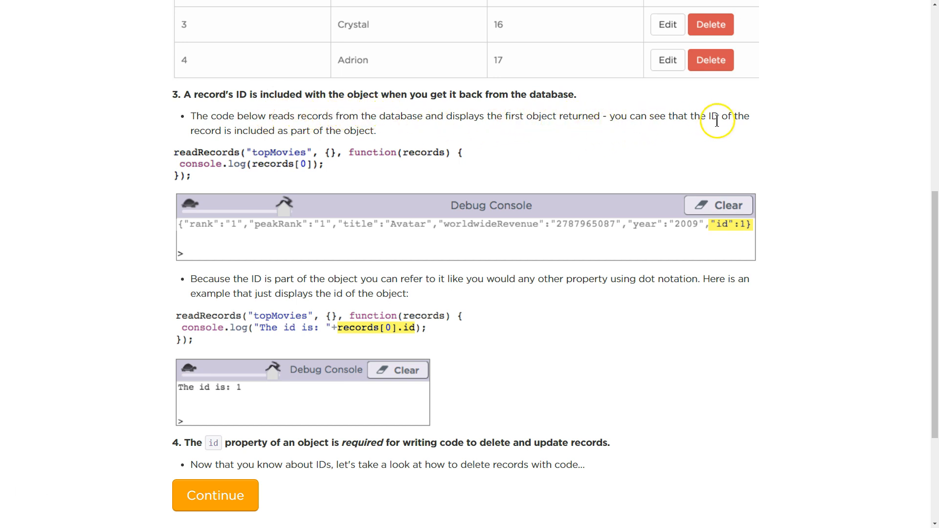
{"action": "mouse_move", "coordinate": [740, 115]}
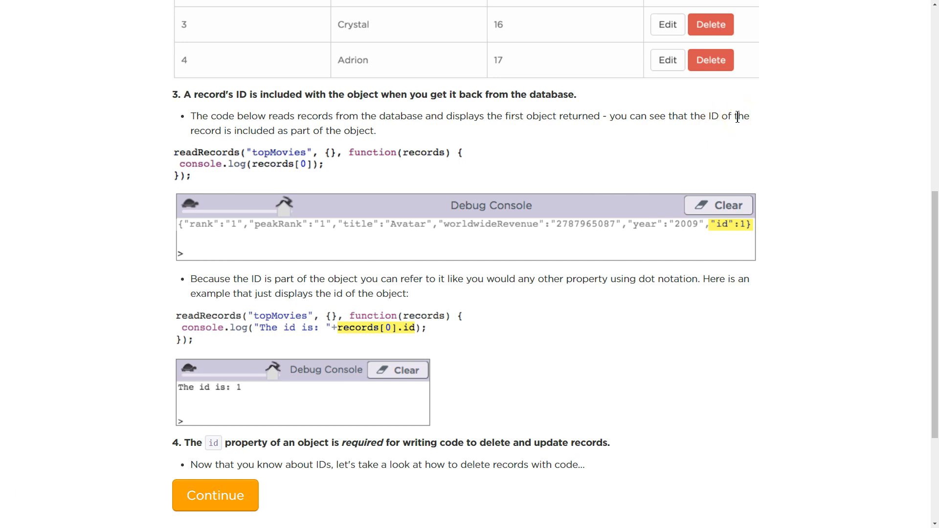
{"action": "mouse_move", "coordinate": [358, 196]}
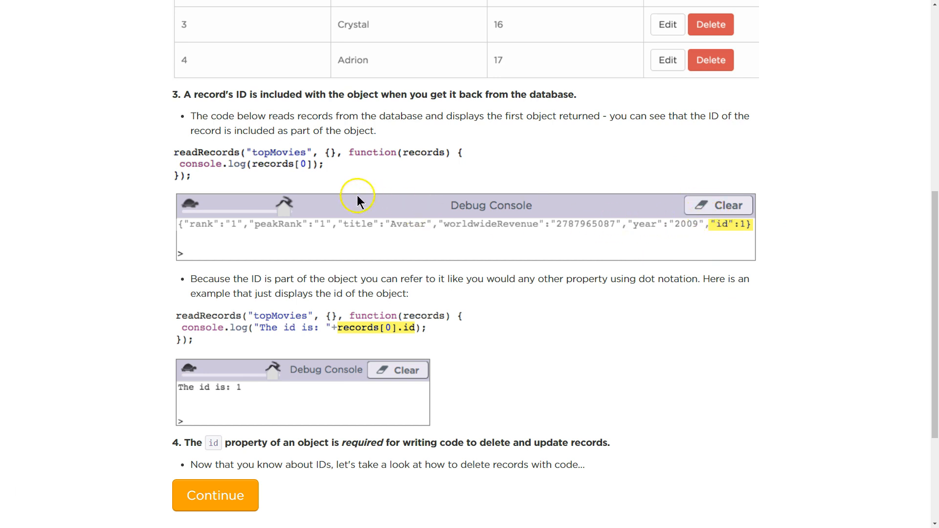
{"action": "scroll", "scroll_direction": "down", "scroll_amount": 3}
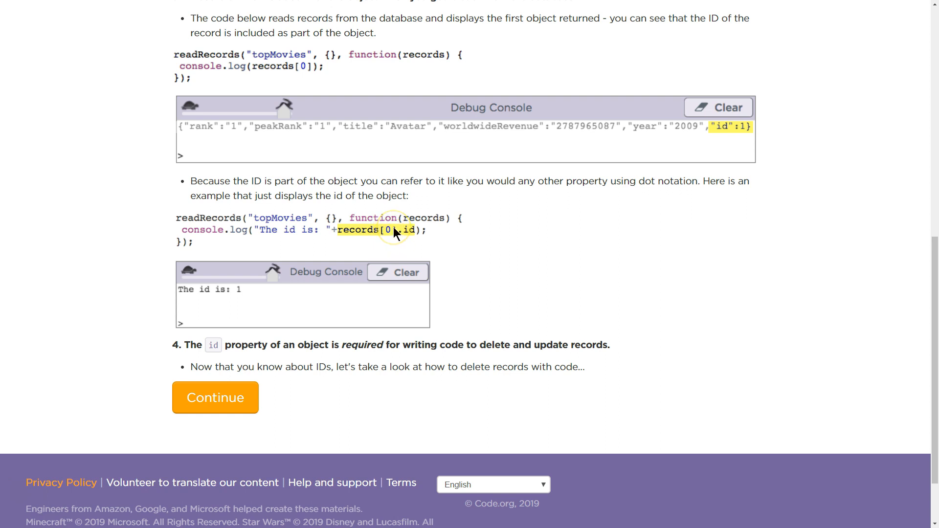
{"action": "mouse_move", "coordinate": [415, 232]}
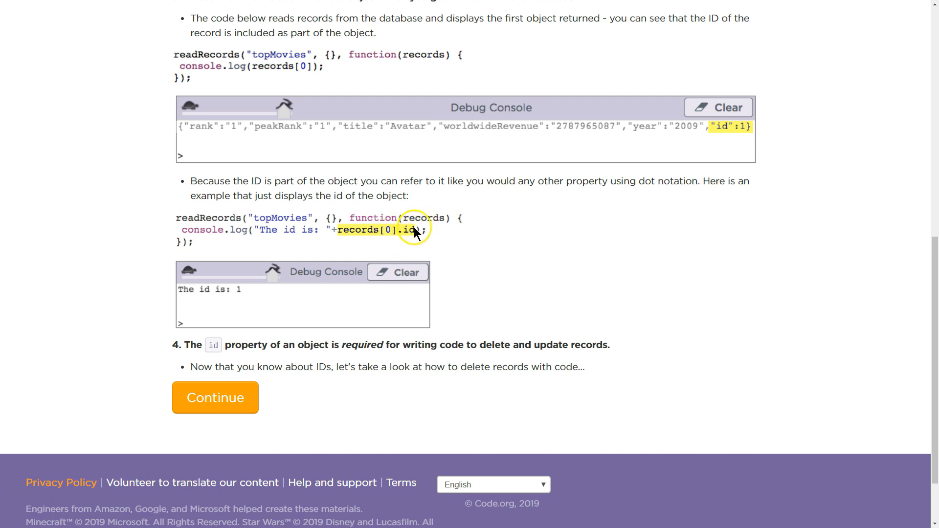
{"action": "scroll", "scroll_direction": "down", "scroll_amount": 3}
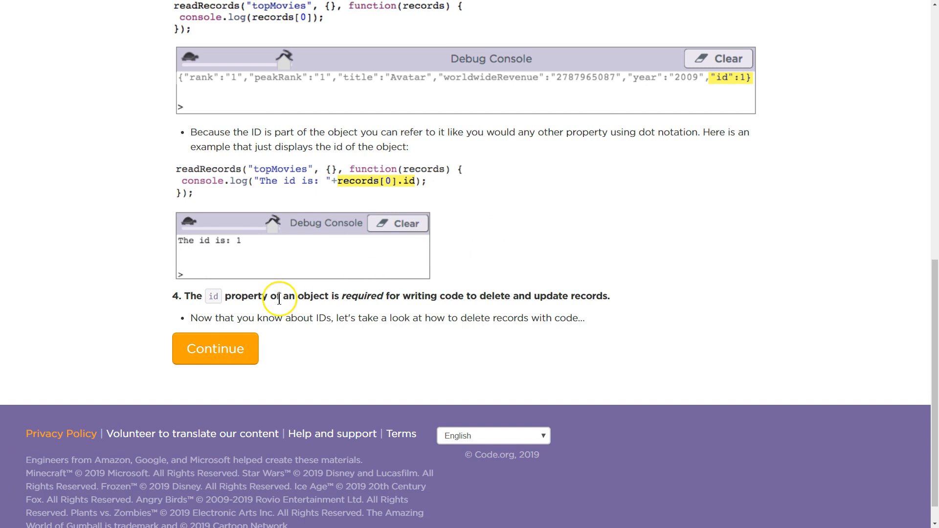
{"action": "mouse_move", "coordinate": [272, 307]}
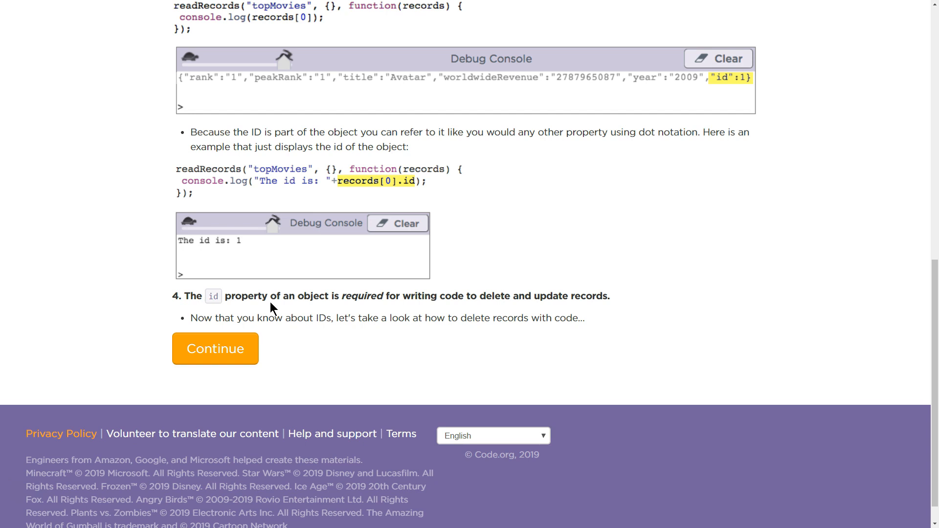
{"action": "mouse_move", "coordinate": [270, 302]}
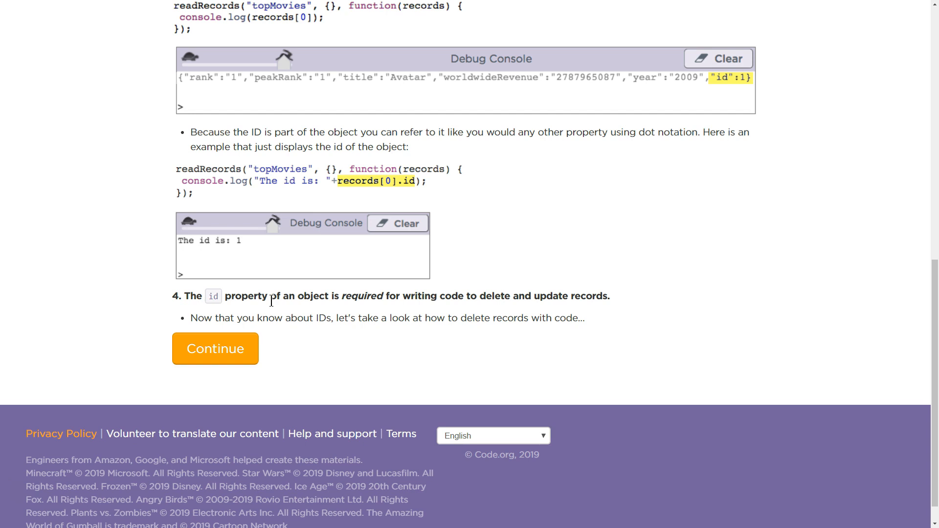
{"action": "left_click", "coordinate": [215, 348]}
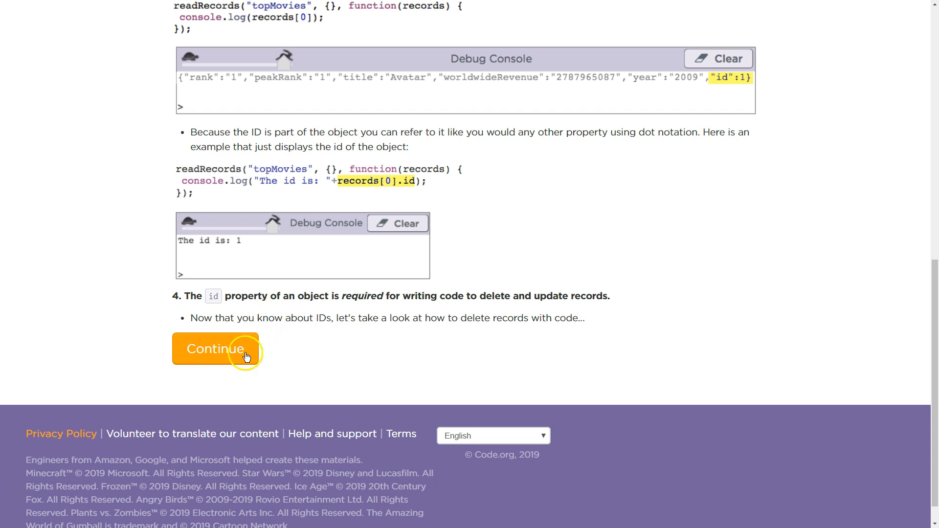